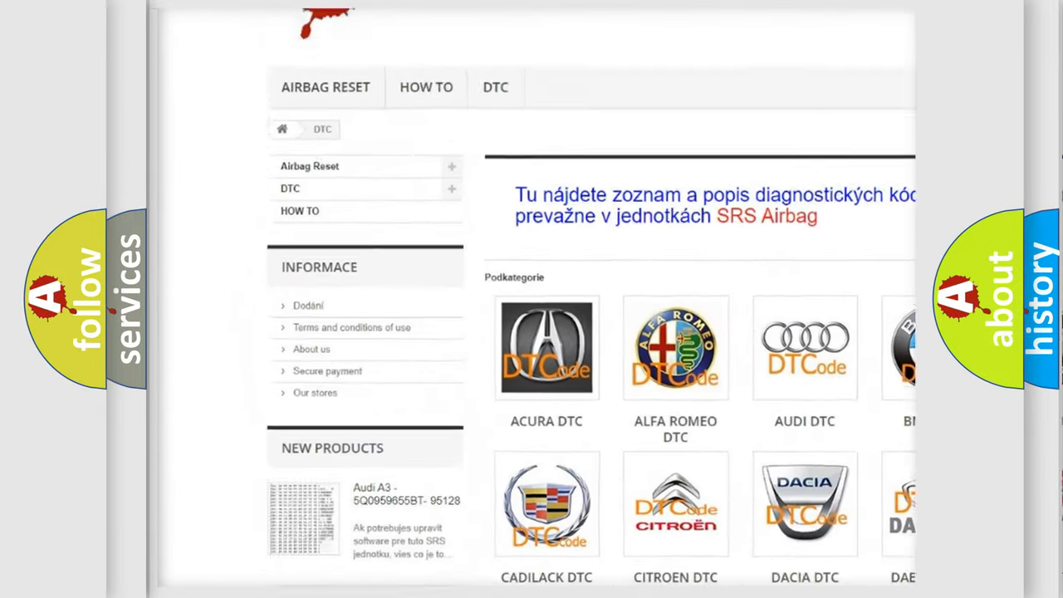
- Scroll down the DTC category page past the brand logos to reach the Mitsubishi DTC code list
scroll(down, 3)
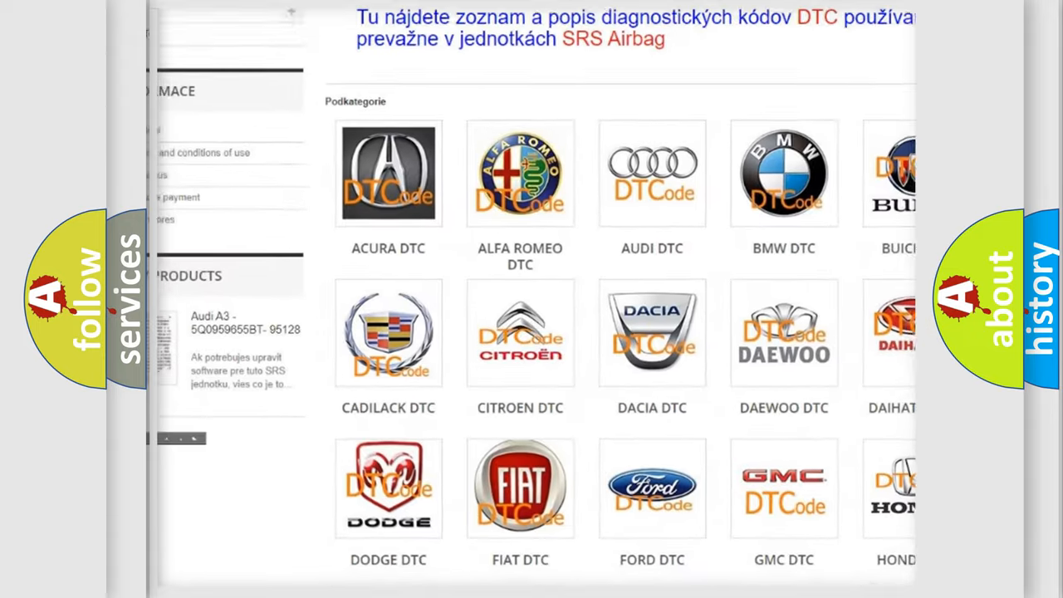
scroll(down, 3)
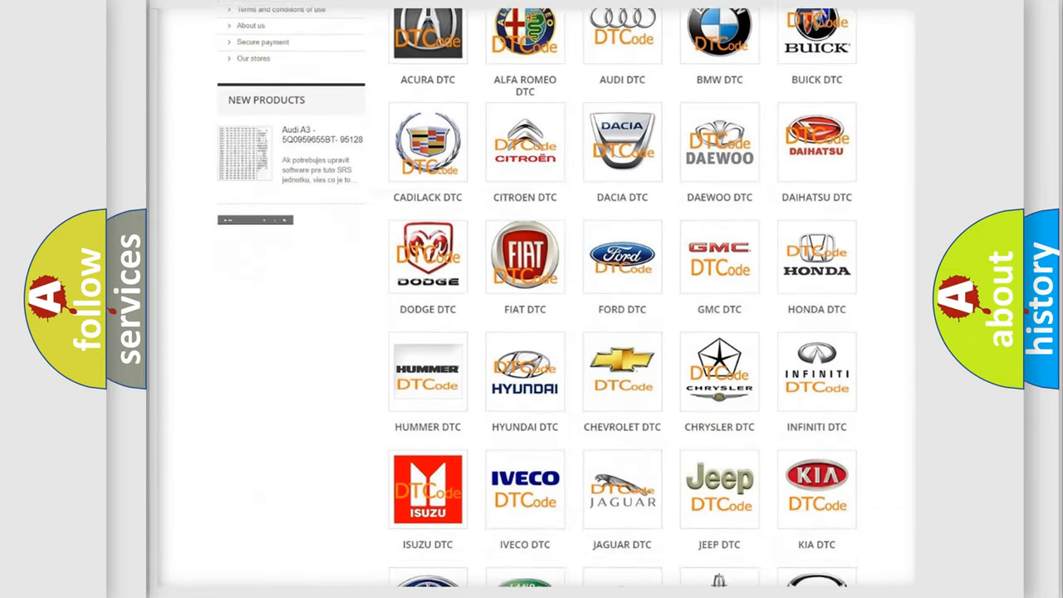
scroll(down, 3)
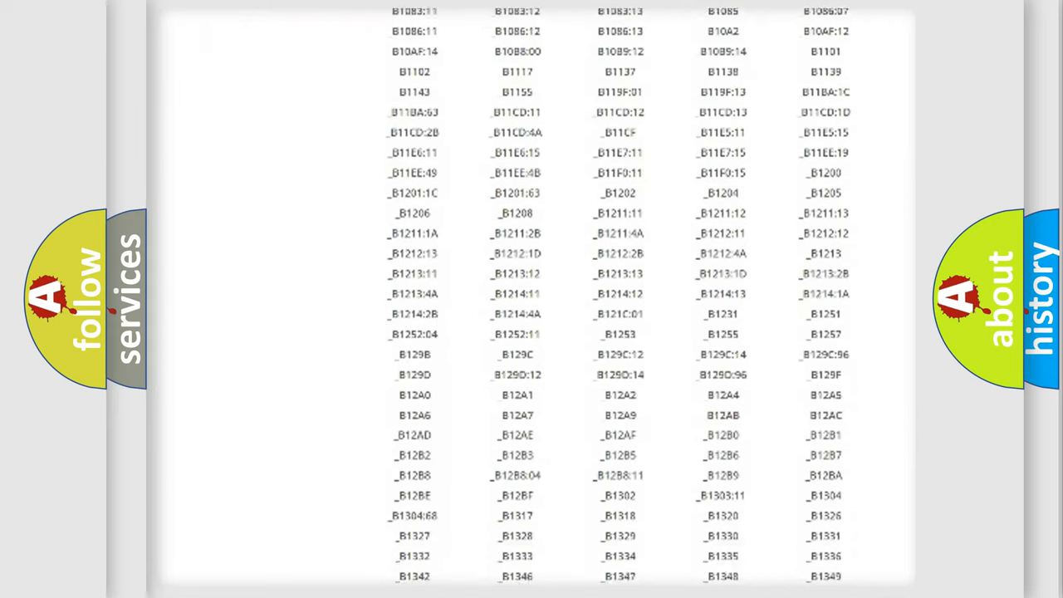
scroll(down, 3)
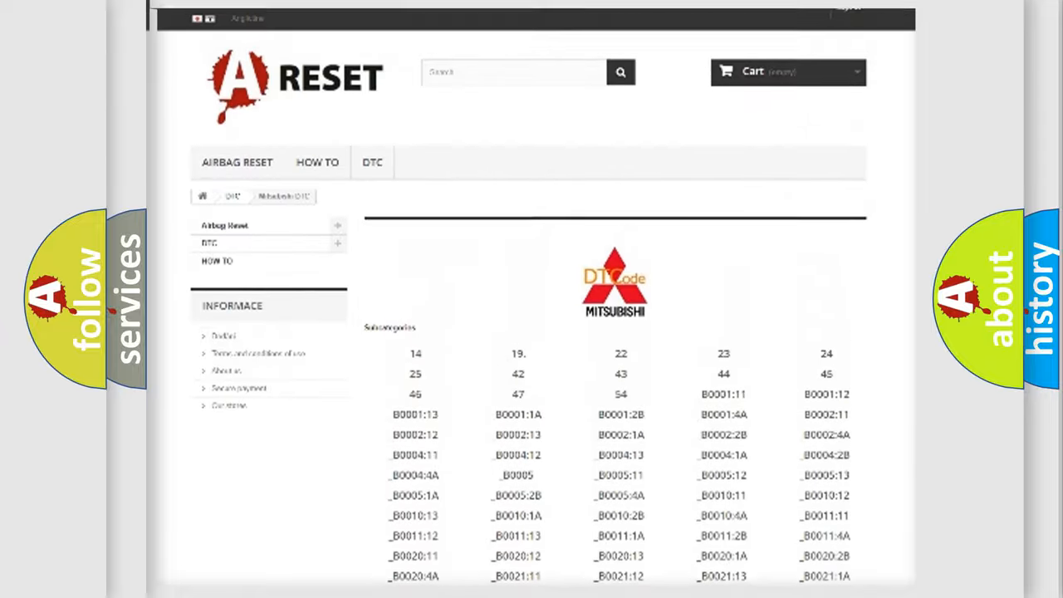
scroll(down, 3)
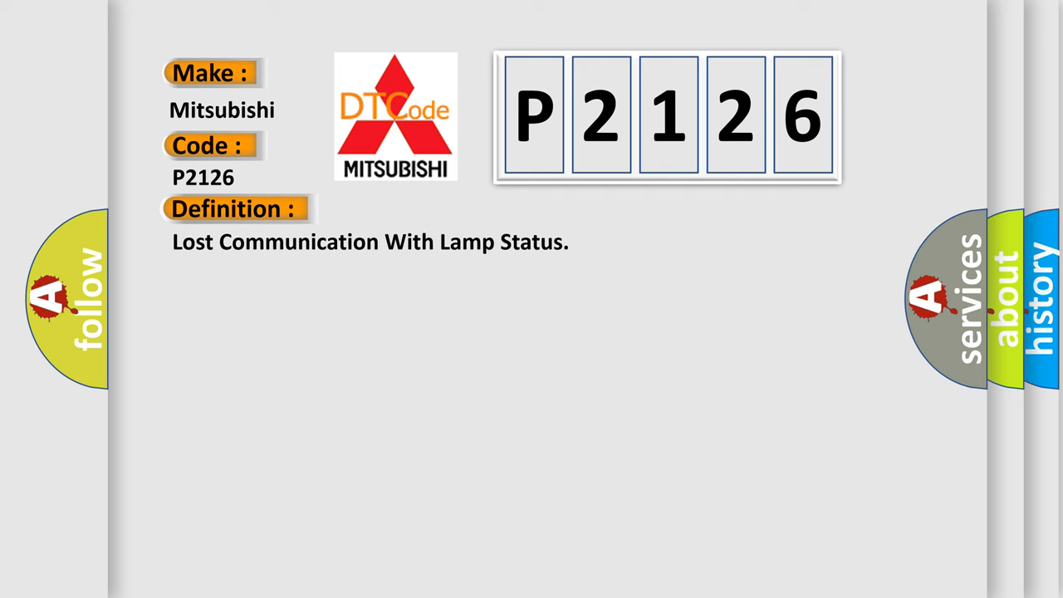
- Advance the P2126 slide to reveal the Description paragraph about the DME and CAN databus
click(432, 208)
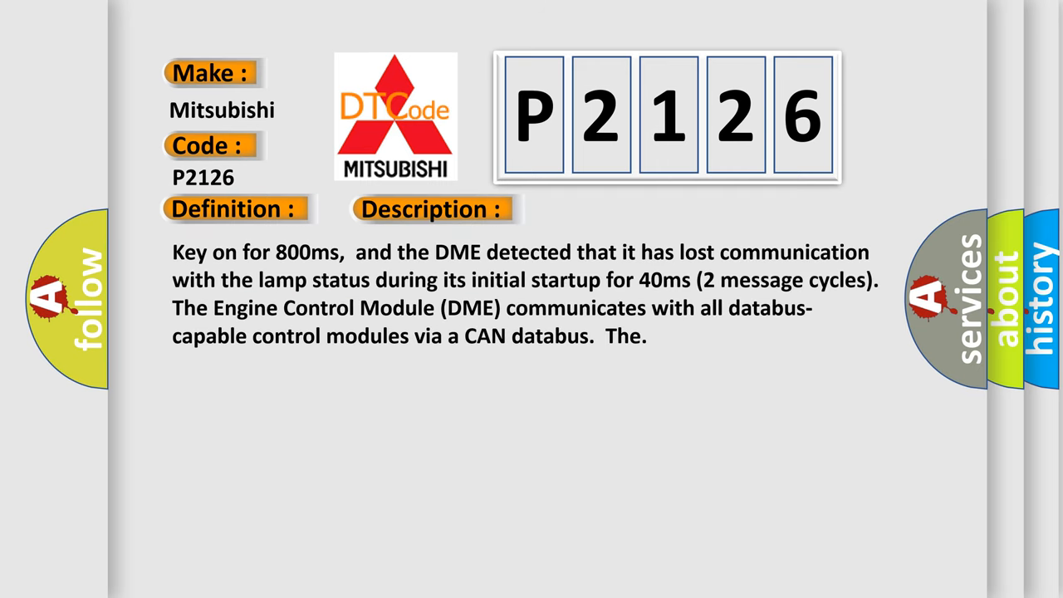